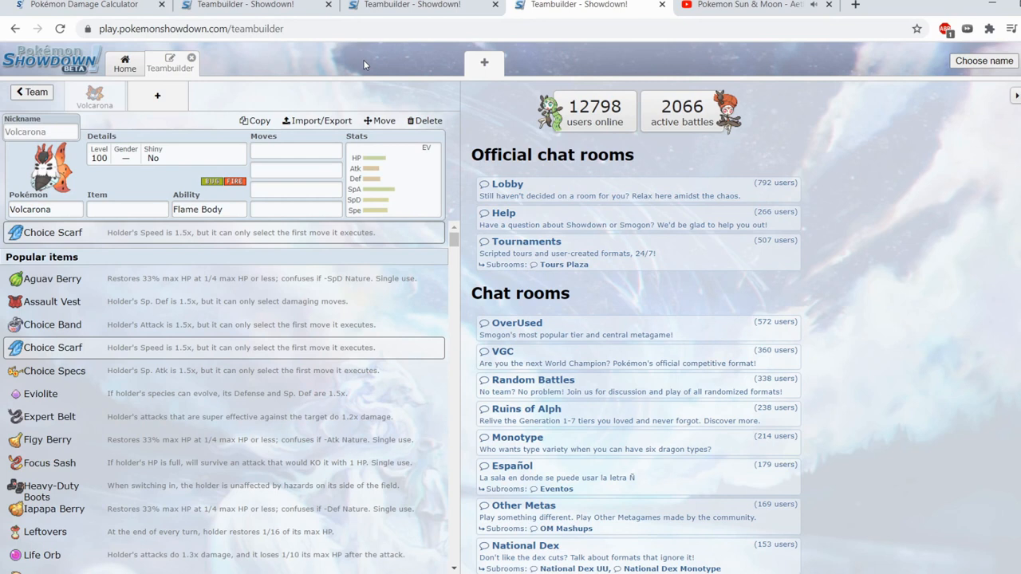
Give Volcarona Leftovers from the Popular items list.
click(126, 209)
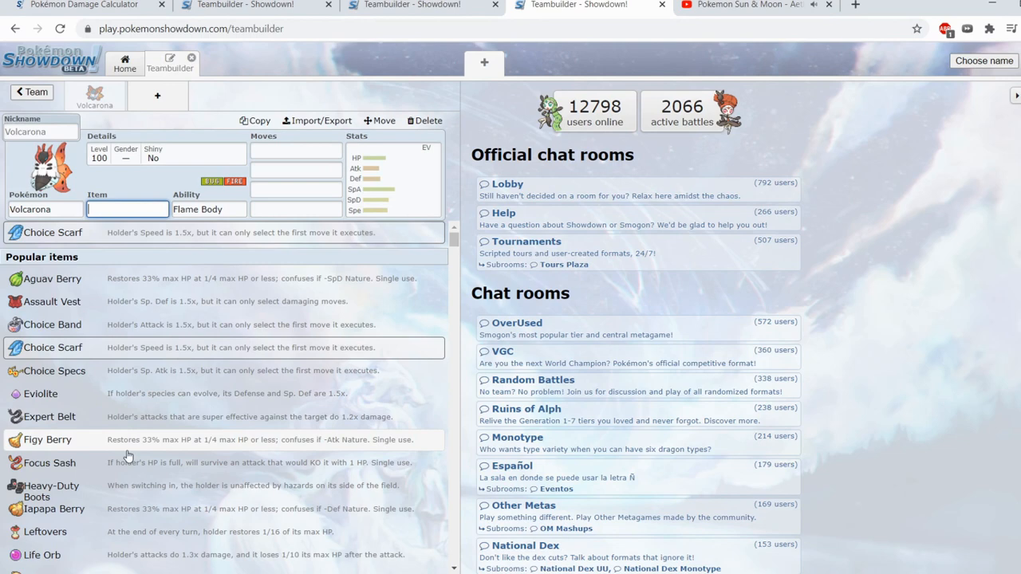
click(44, 532)
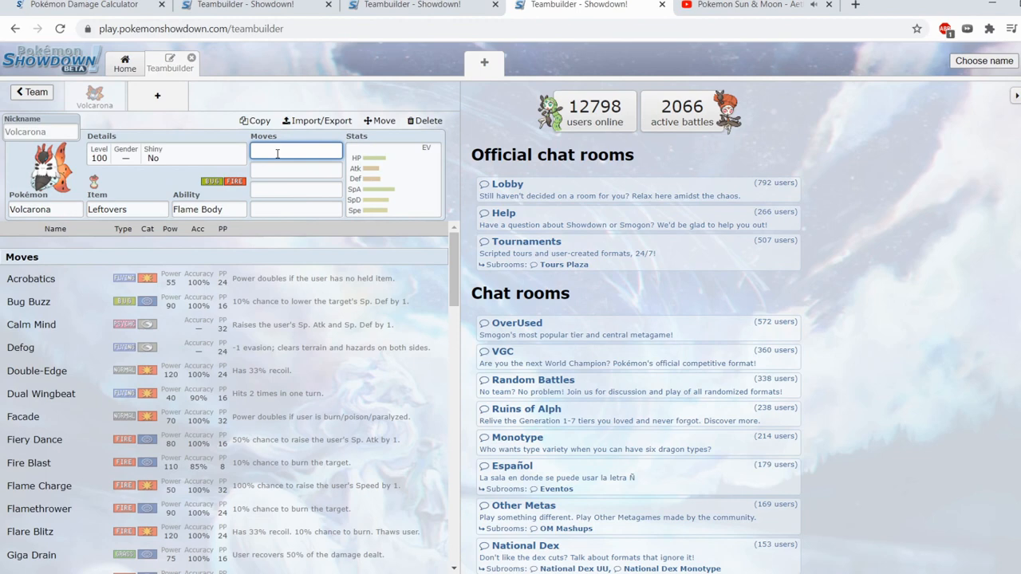
Type 'fire' into Volcarona's first move slot to list Fire moves.
text(fire)
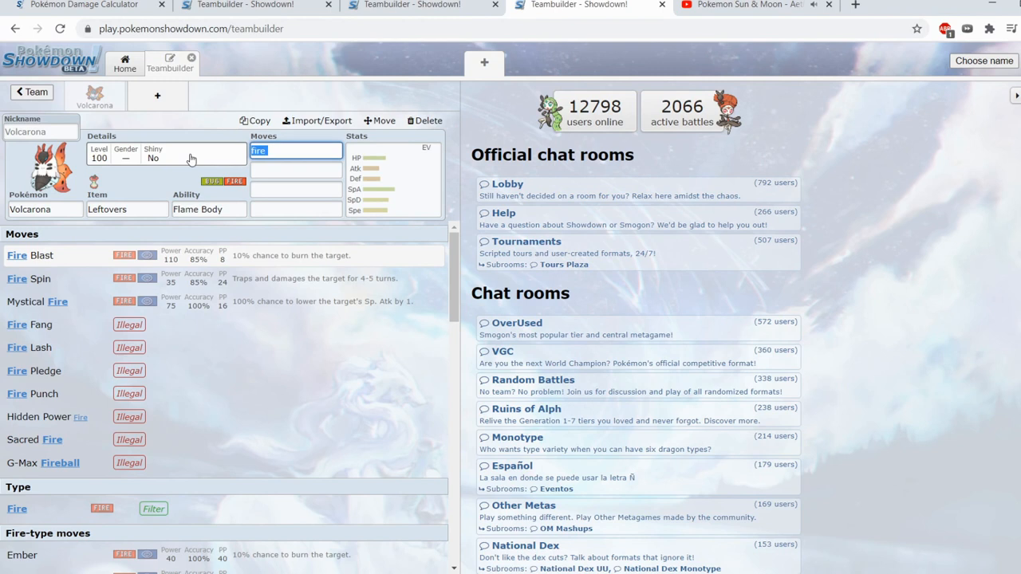
mouse_move(234, 149)
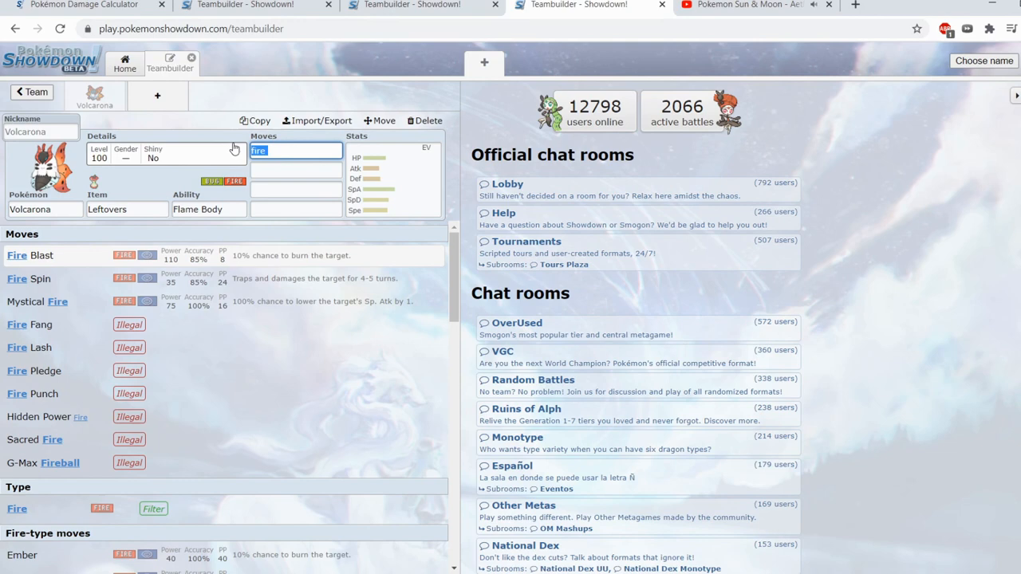
Search a move field with 'sa' and pick a move from the list.
click(296, 169)
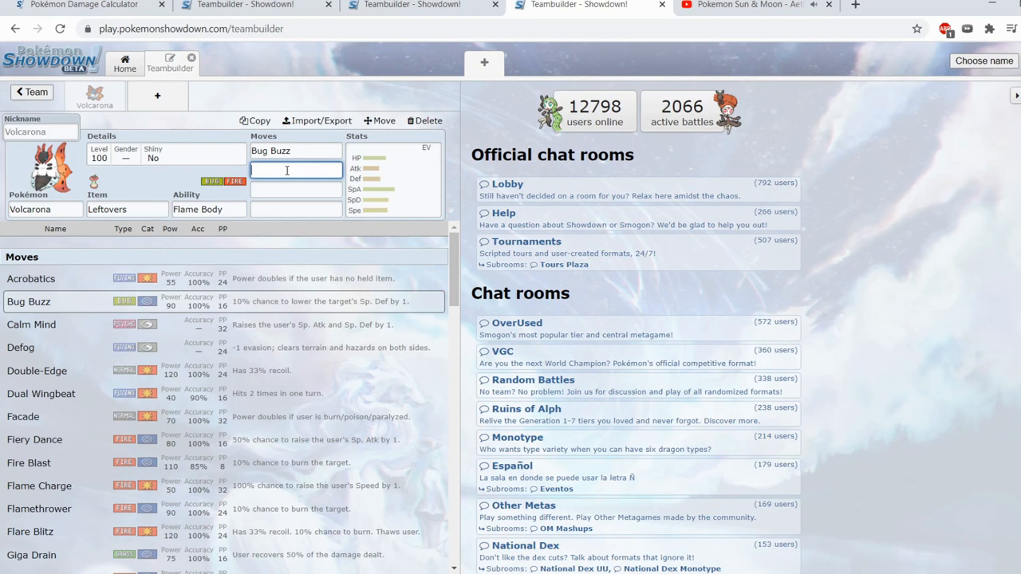
text(sa)
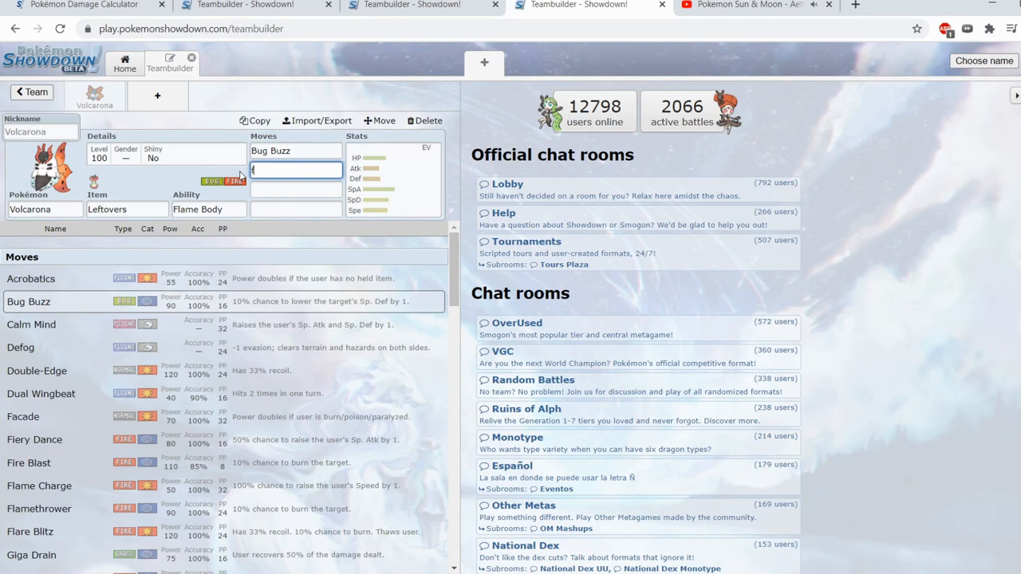
click(34, 439)
text(Quiver Dance)
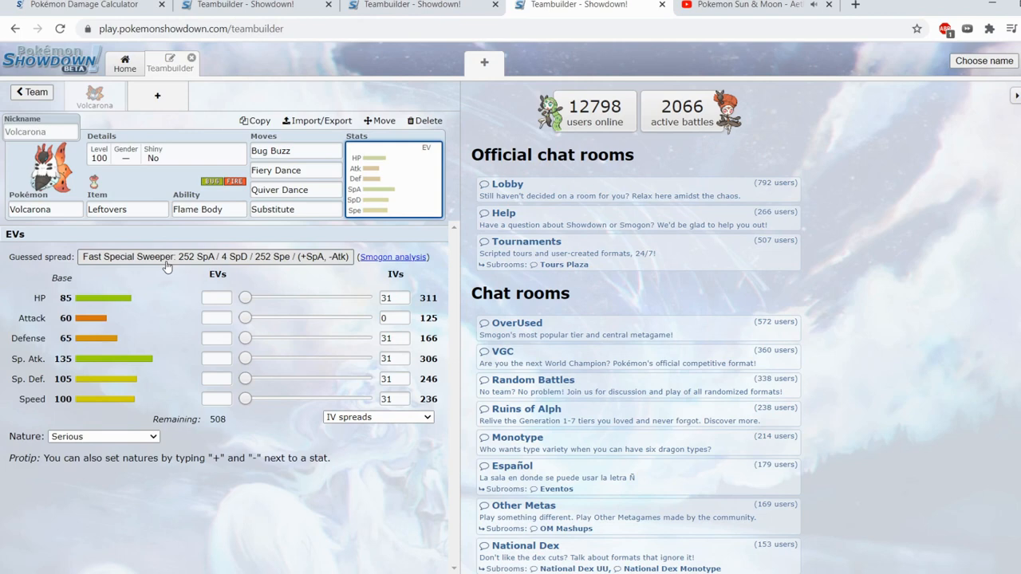
click(295, 170)
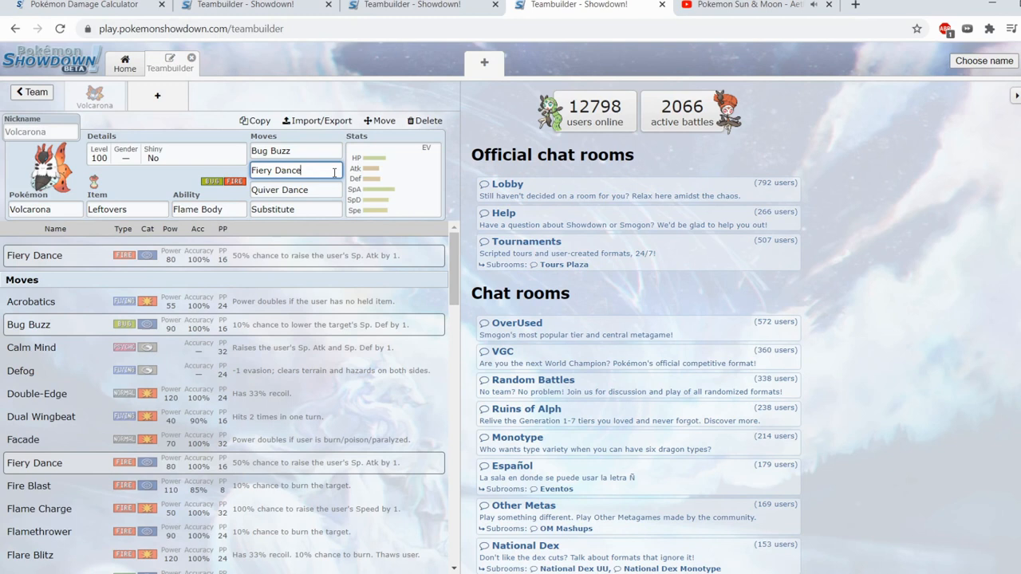
Pick Fiery Dance as Volcarona's second move.
click(295, 209)
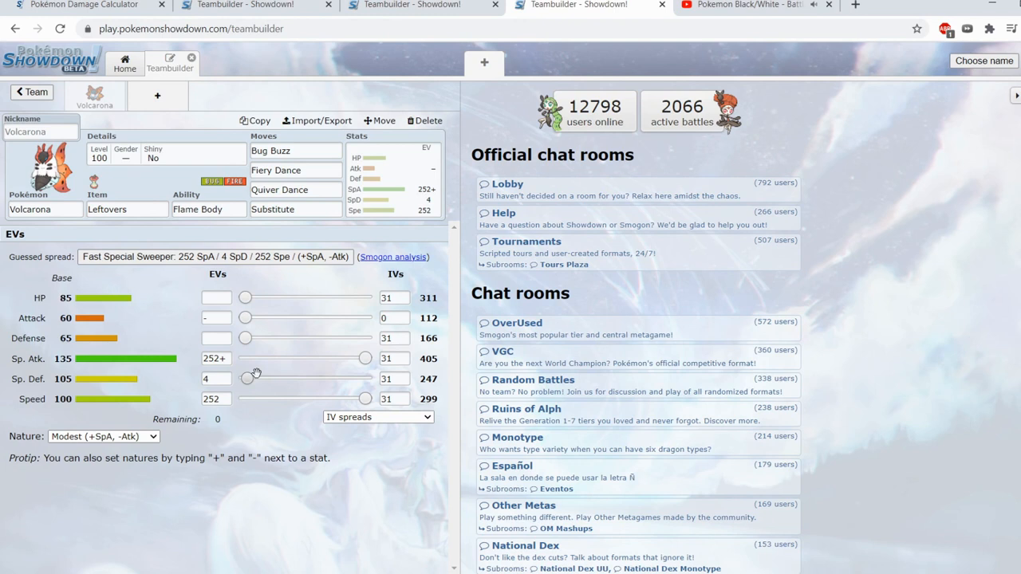
drag(365, 399, 327, 399)
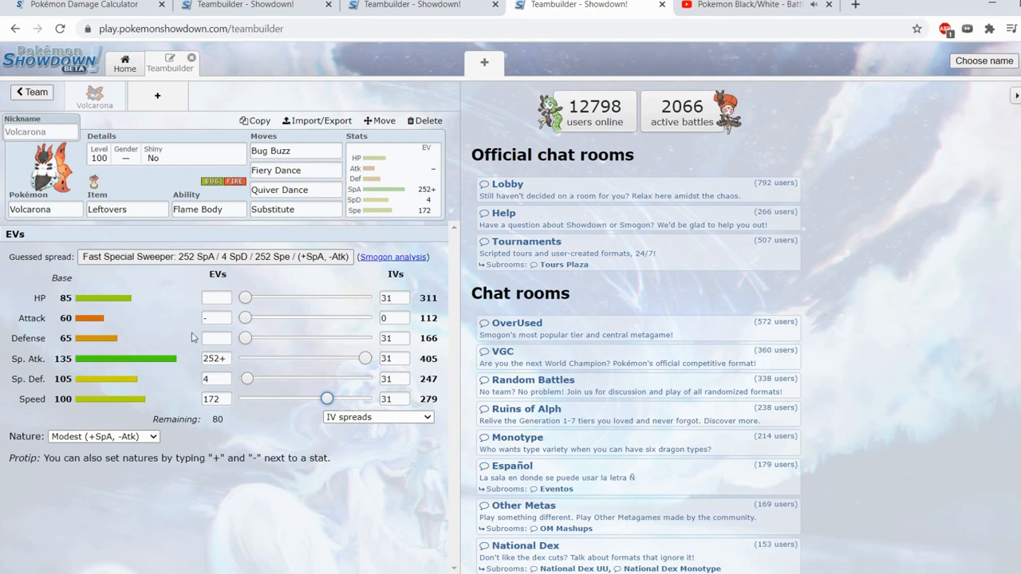
drag(327, 399, 366, 399)
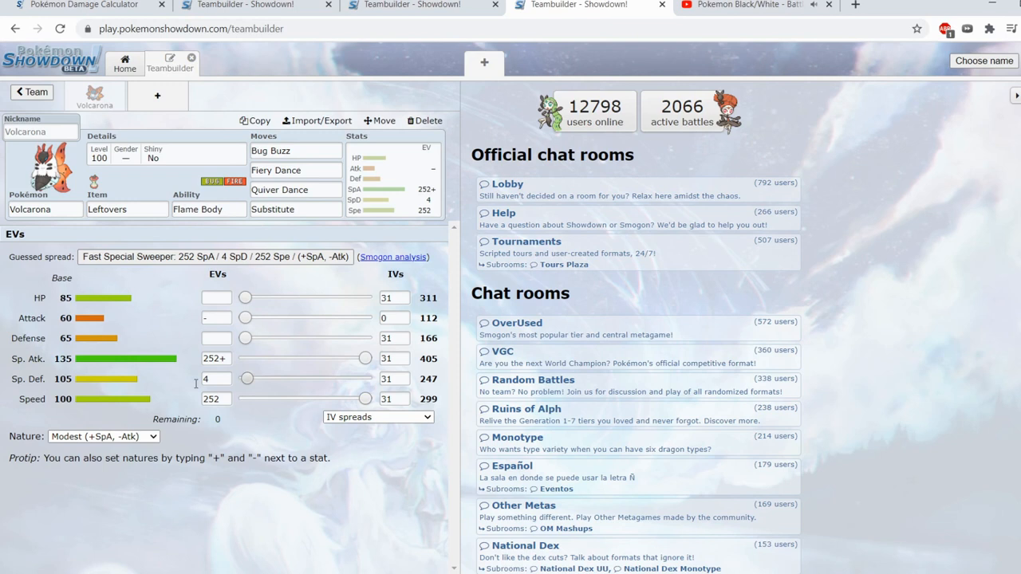
drag(366, 399, 343, 399)
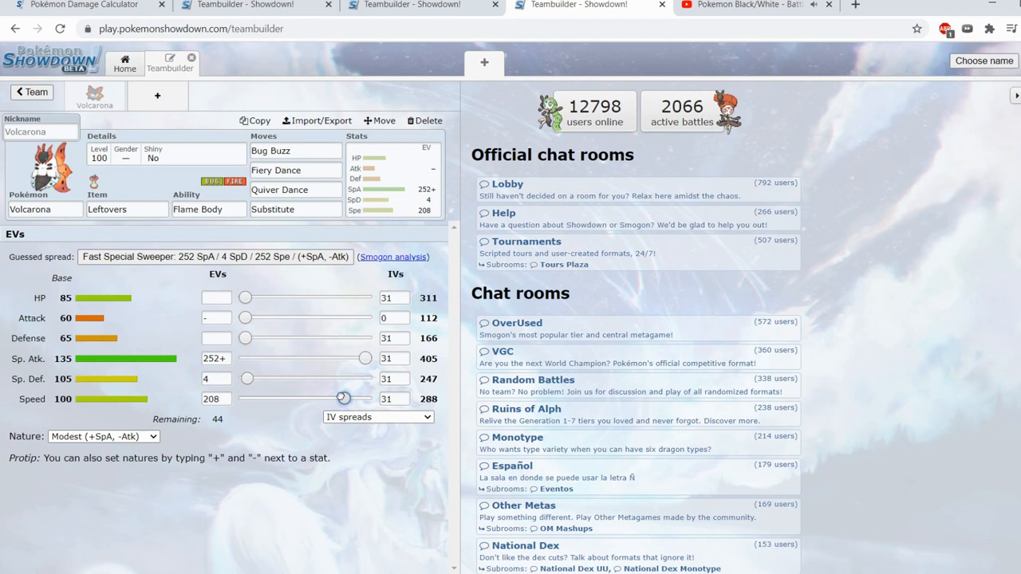
drag(343, 398, 366, 398)
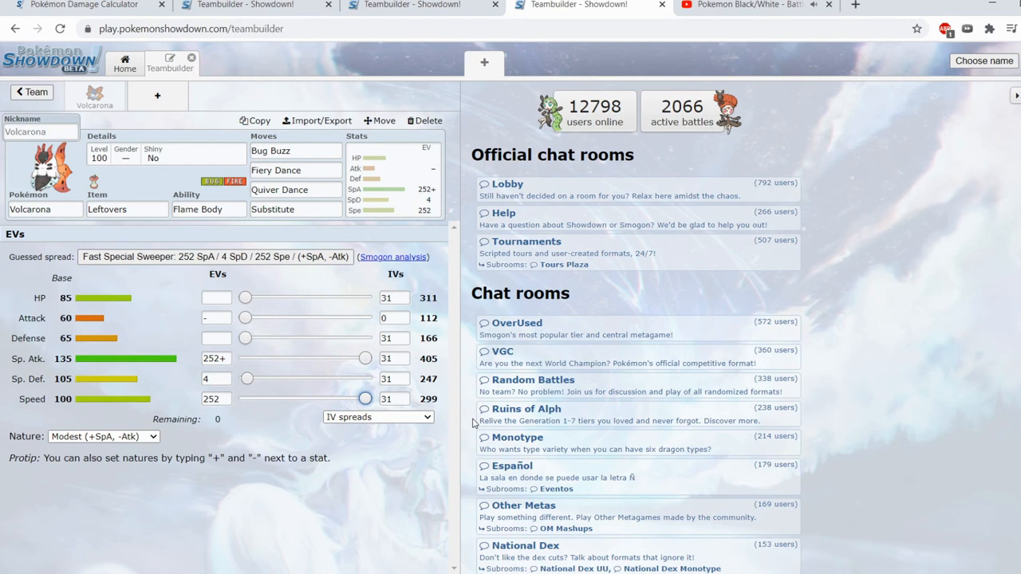
mouse_move(422, 72)
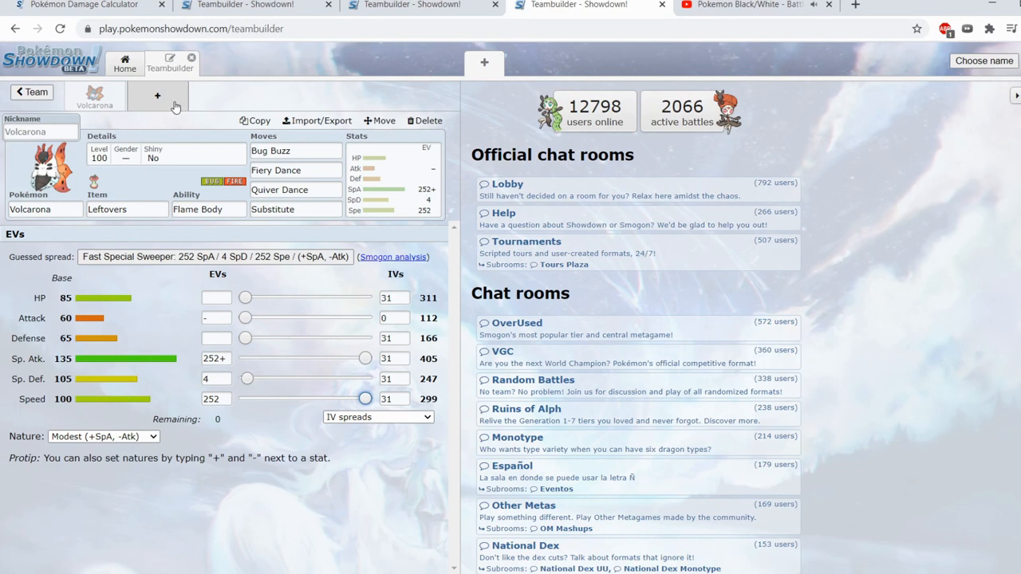
click(158, 96)
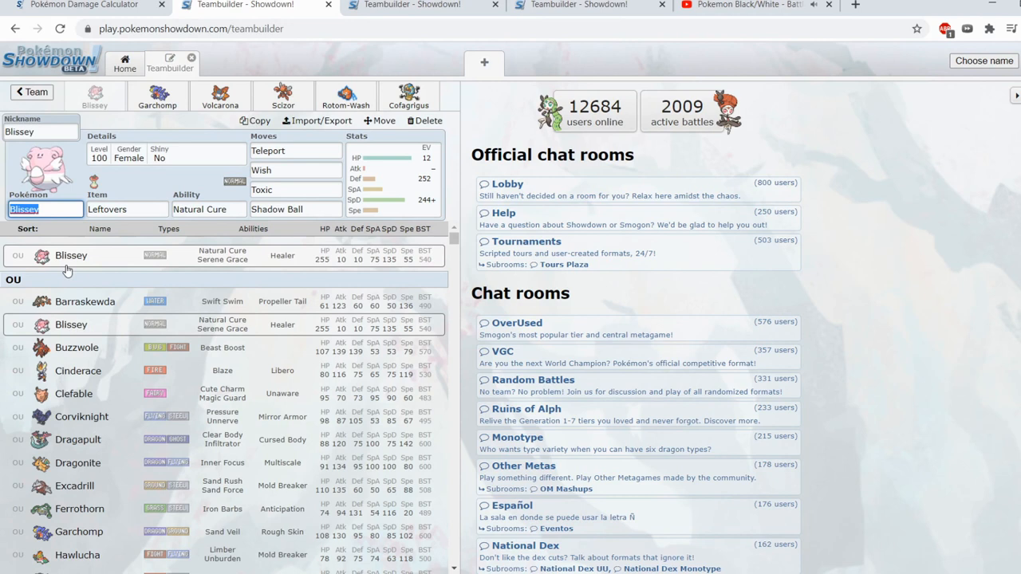
Open Garchomp's Leftovers, Sand Veil, Fire Blast/Toxic/Stealth Rock/Earthquake set.
click(157, 96)
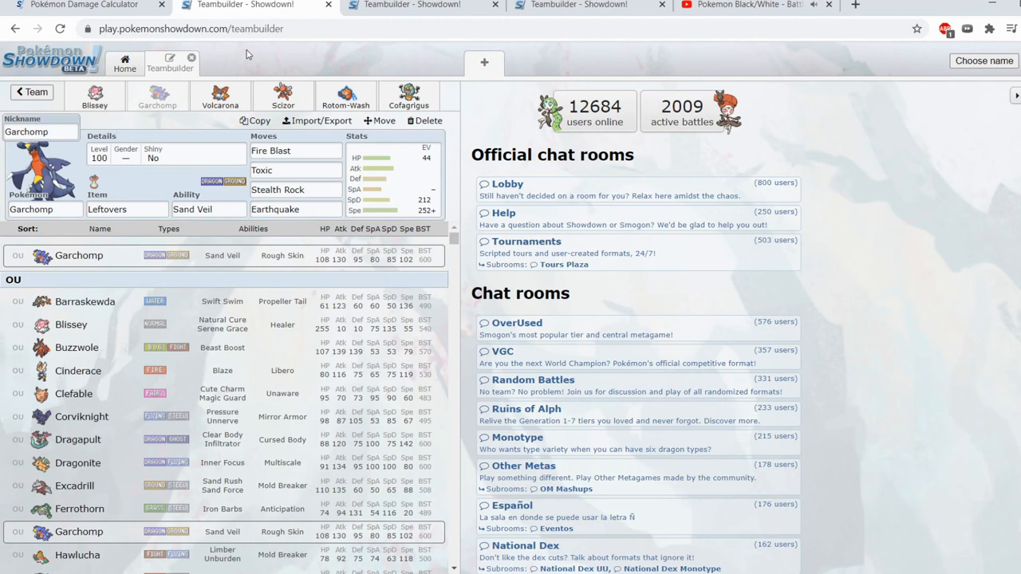
Open Blissey's set and list move choices for its Toxic slot.
click(94, 95)
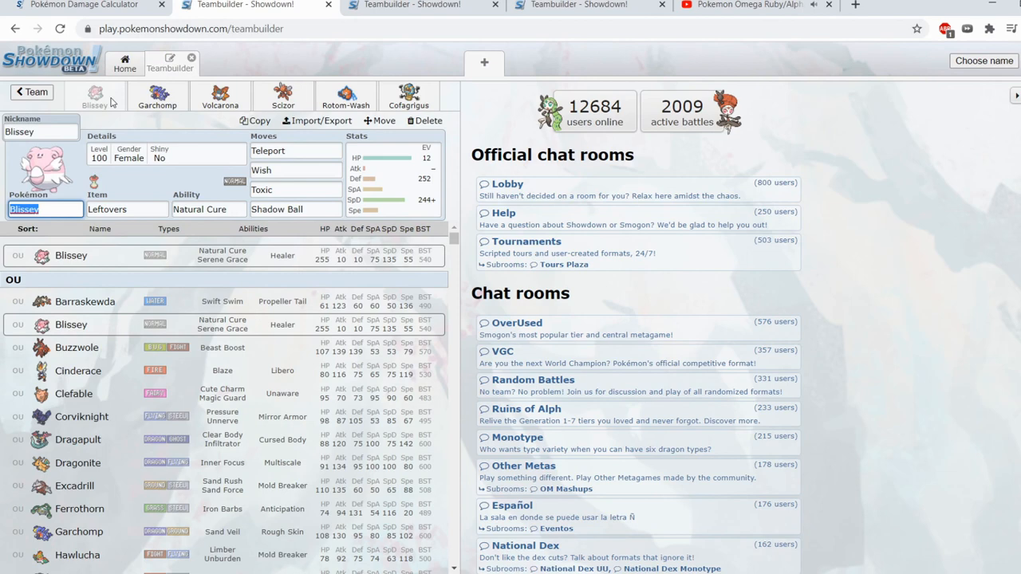
click(295, 190)
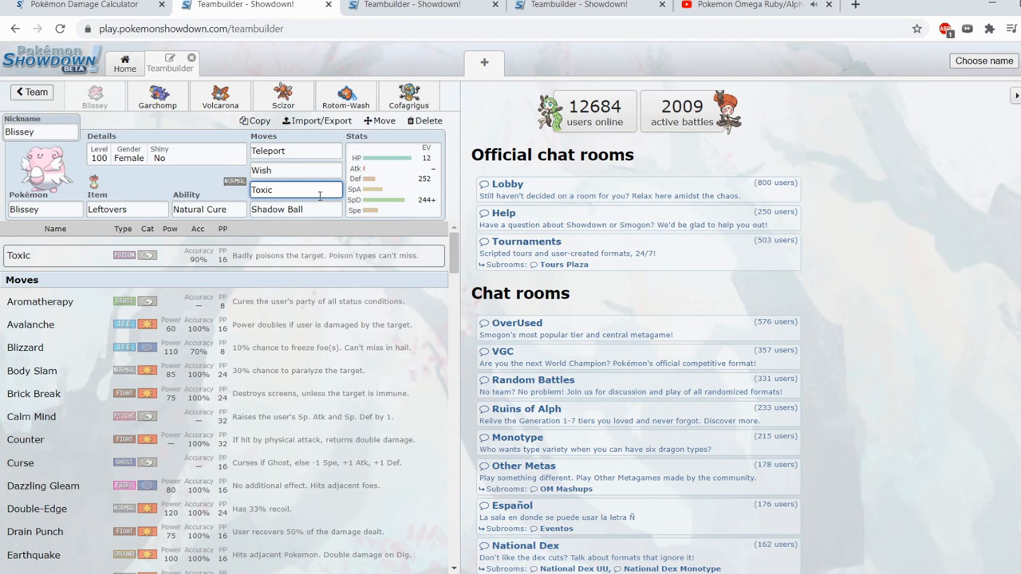
click(295, 170)
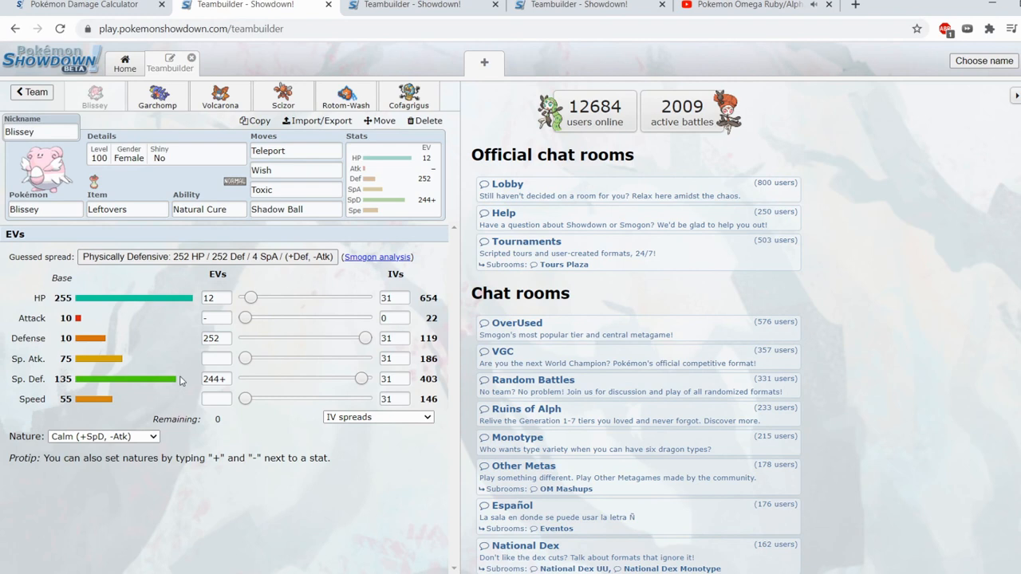
mouse_move(331, 290)
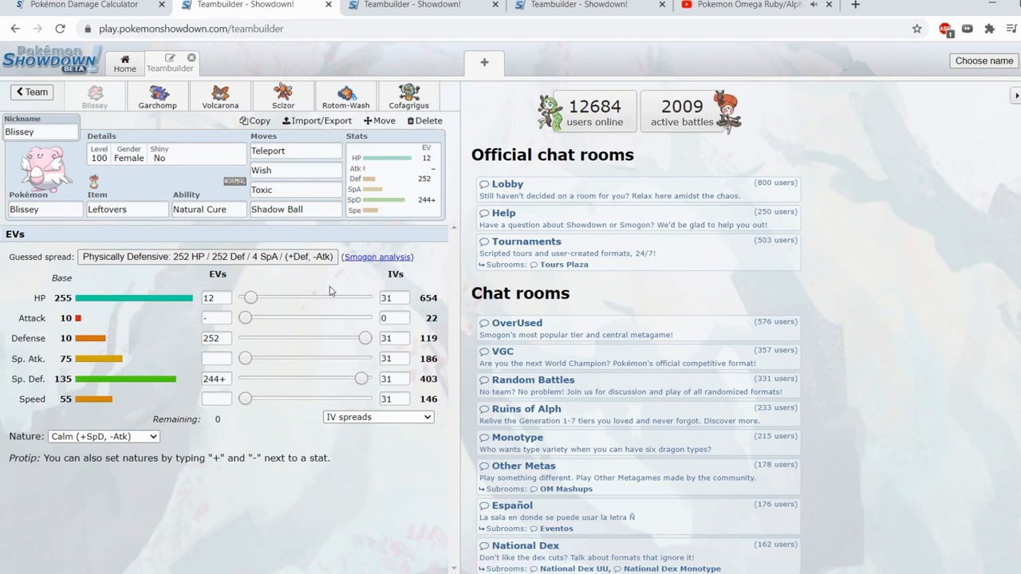
mouse_move(135, 335)
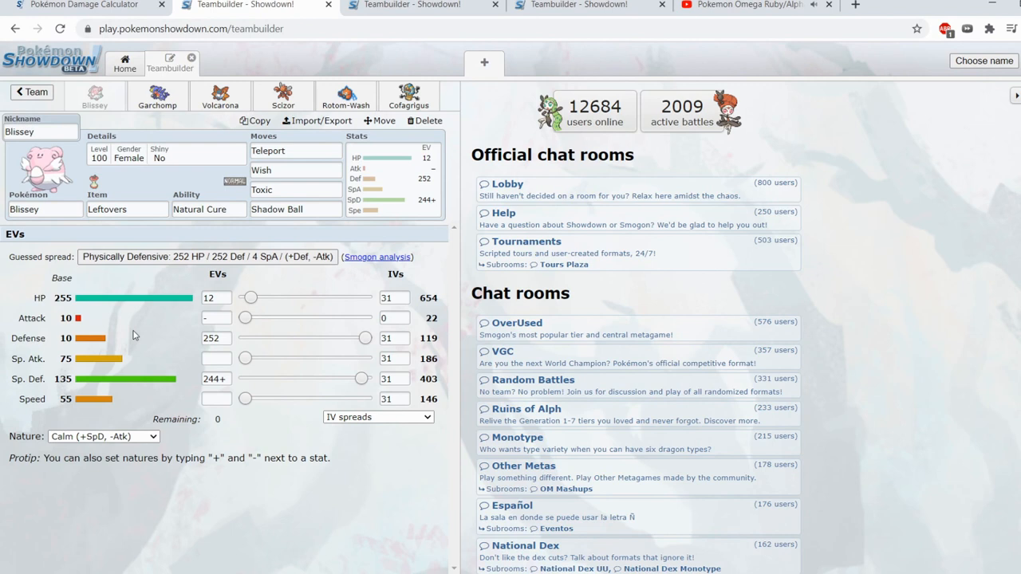
mouse_move(147, 378)
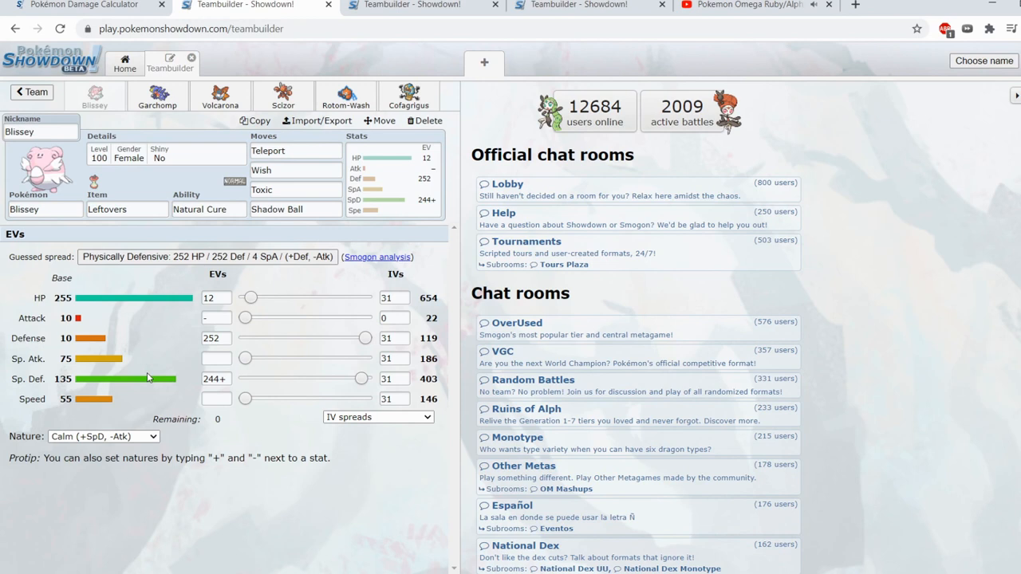
mouse_move(293, 369)
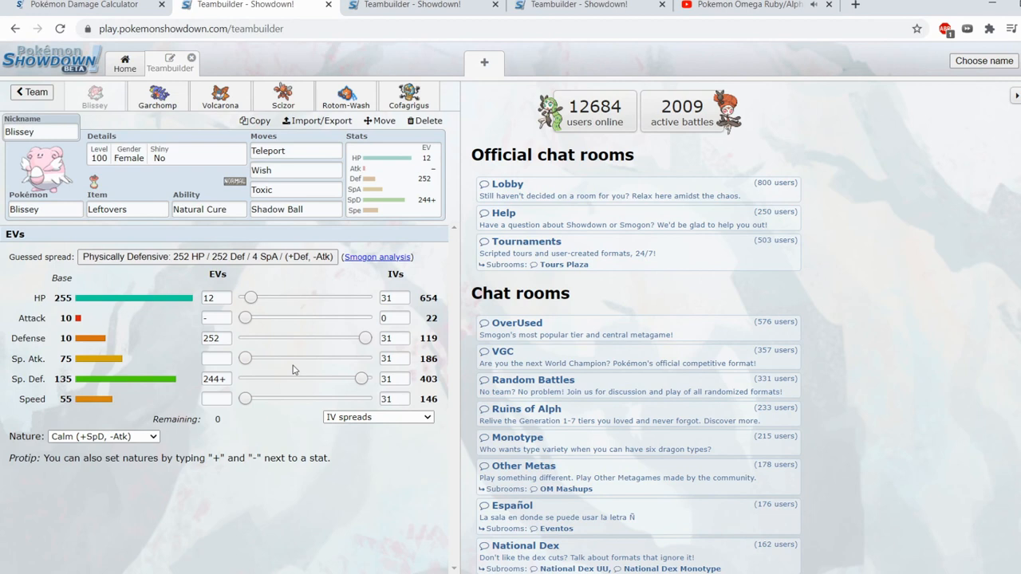
mouse_move(437, 342)
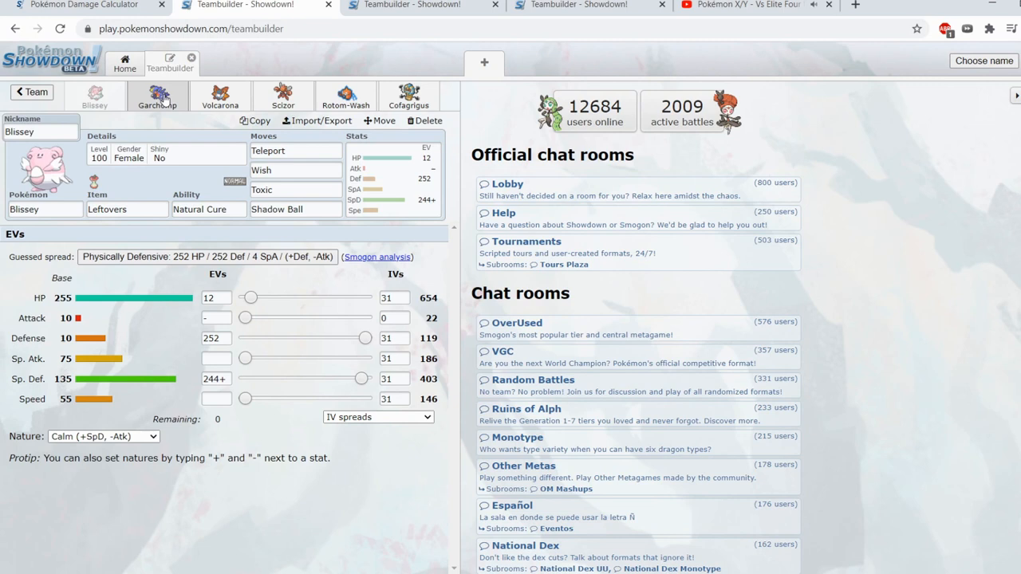
Open Cofagrigus's Rocky Helmet, Mummy, Bold set with 252 HP/176 SpD EVs.
click(408, 95)
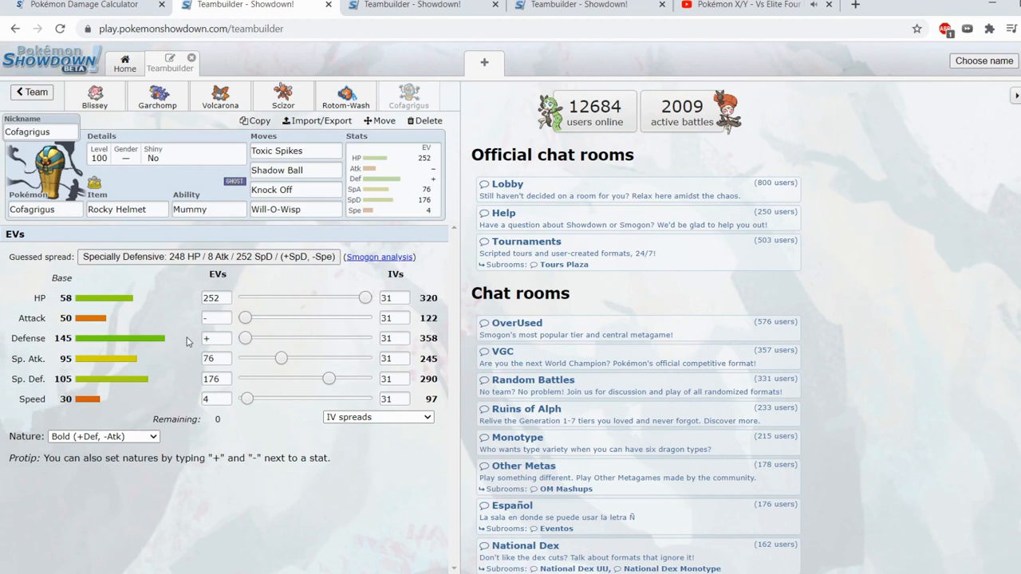
mouse_move(197, 328)
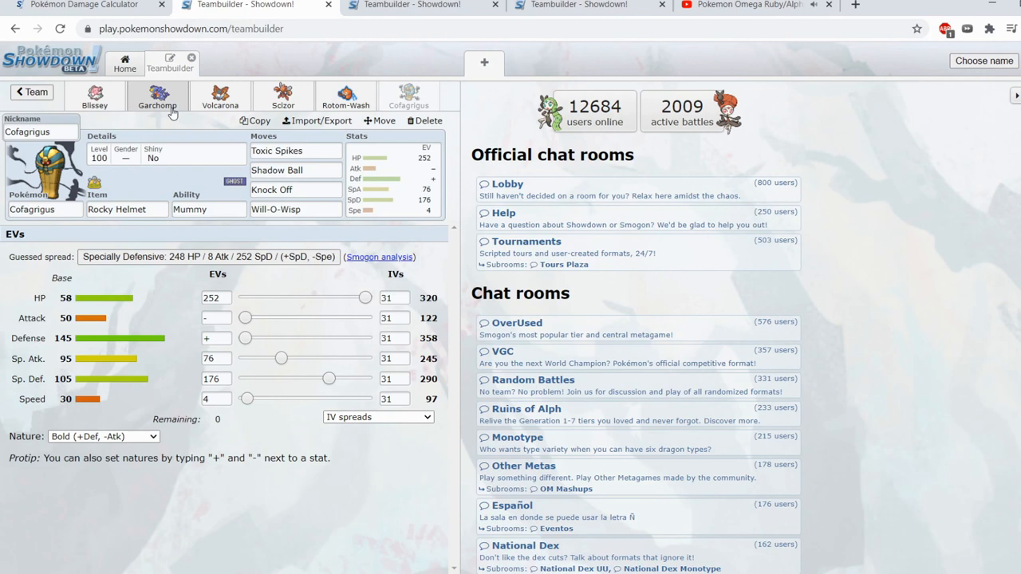
Switch to Garchomp to review its 44 HP/212 SpD/252 Spe Jolly spread.
click(157, 95)
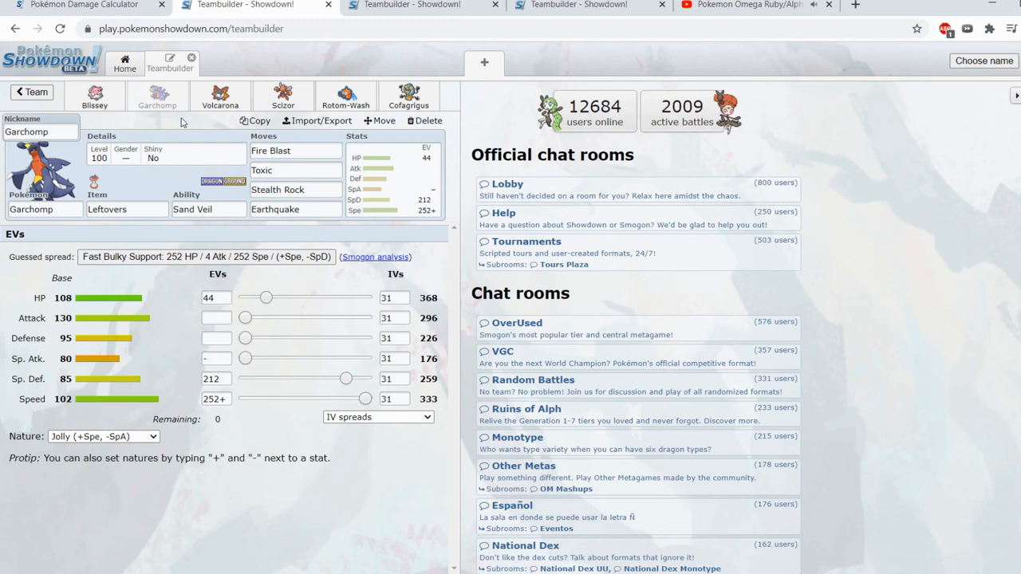
Bring up Scizor's Choice Band Adamant set, glancing back at Garchomp in between.
click(282, 94)
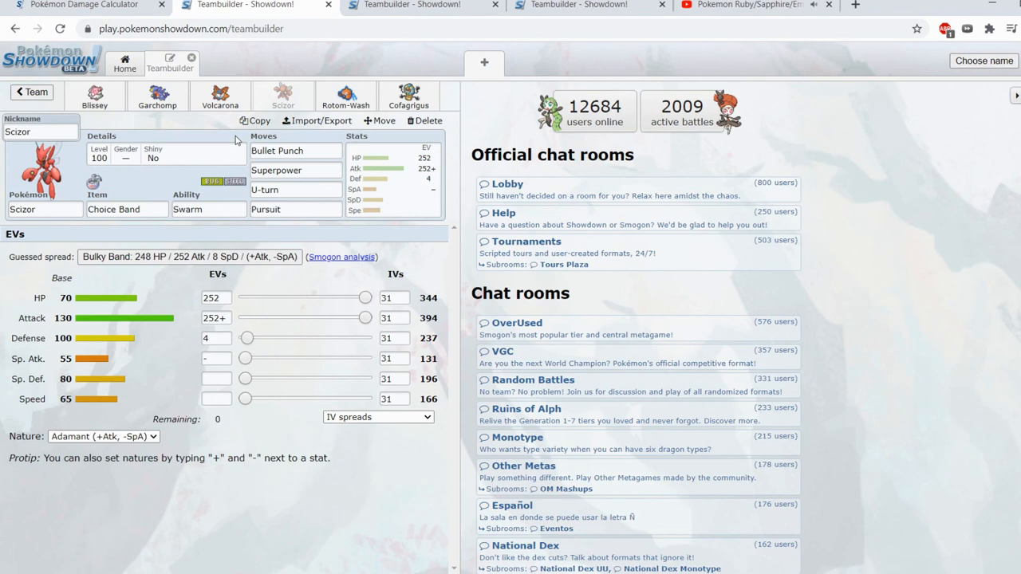
click(157, 95)
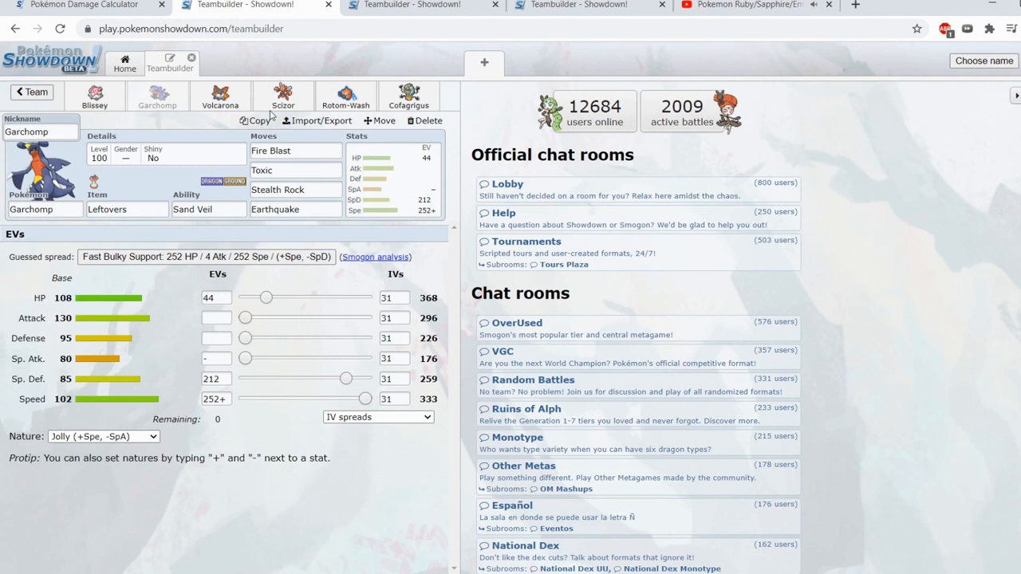
click(283, 96)
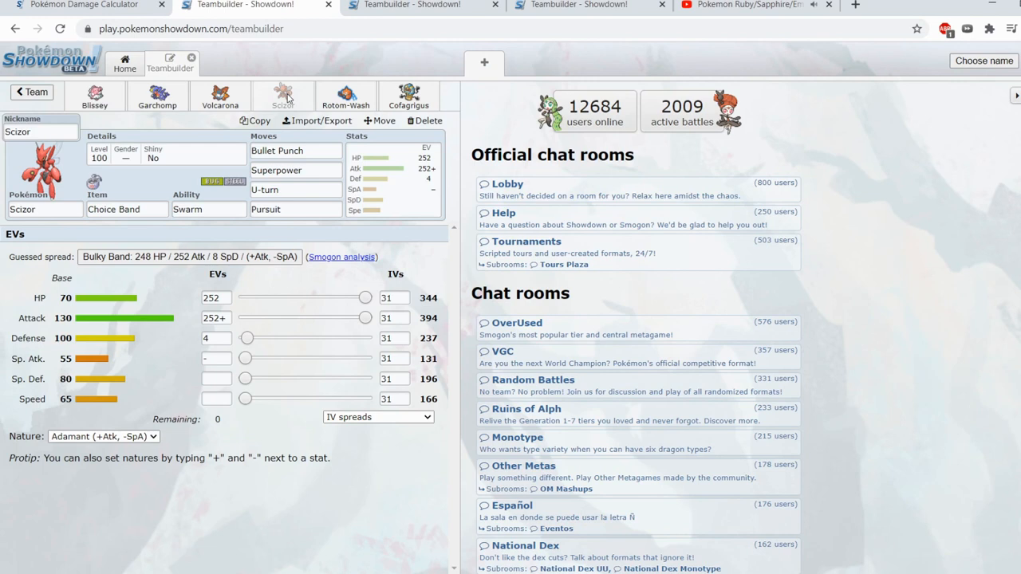
Open Rotom-Wash's Leftovers, Levitate, Bold 252 HP/252 Def set and select a move field.
click(345, 96)
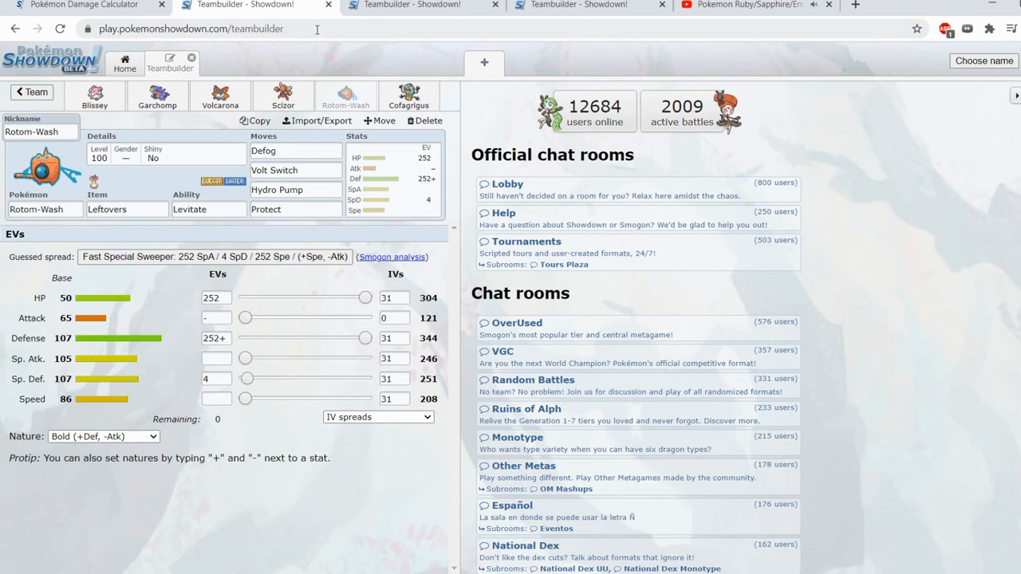
click(295, 190)
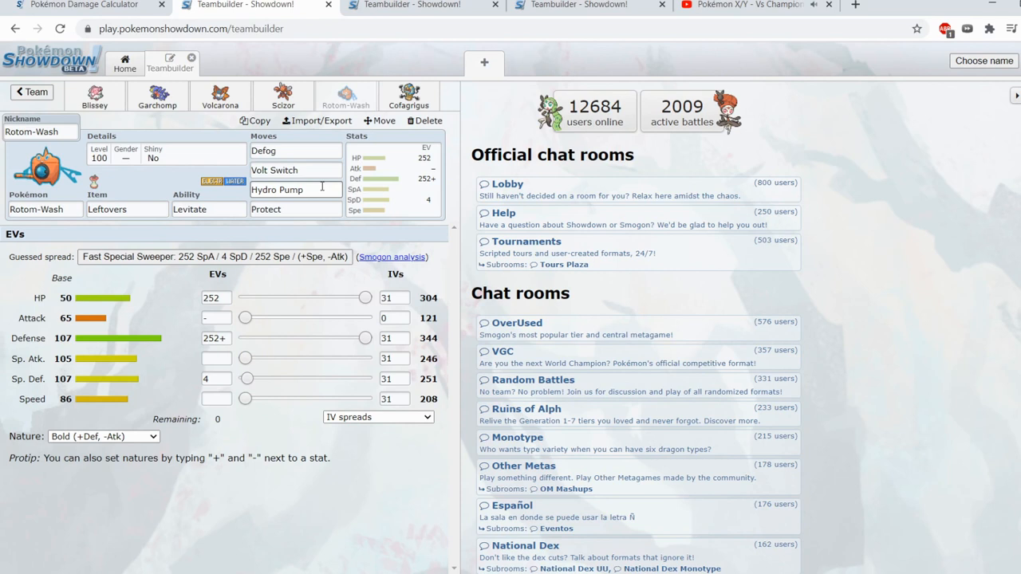
Flip from Scizor to Rotom-Wash and back to Scizor's Choice Band set.
click(283, 96)
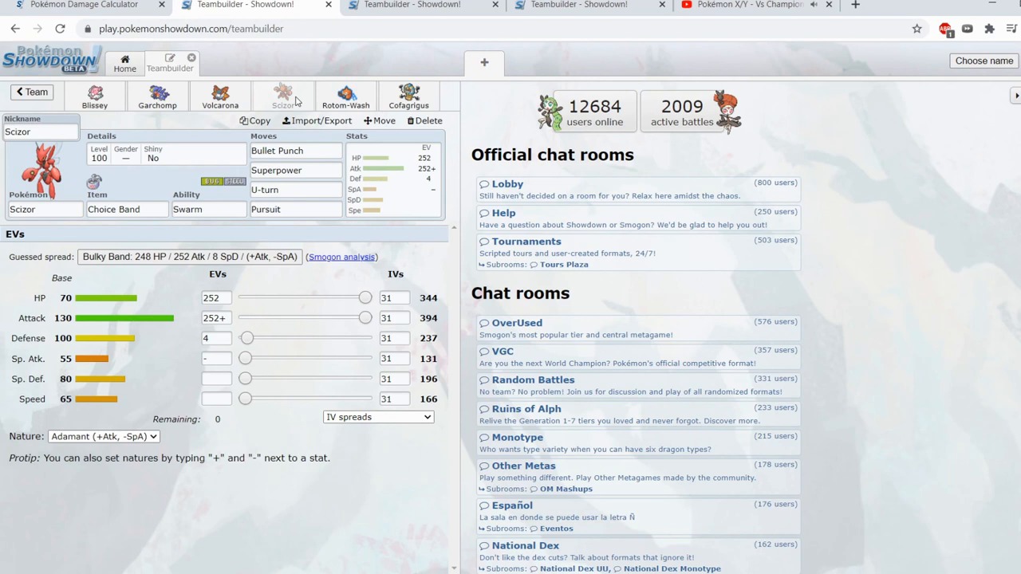
click(345, 96)
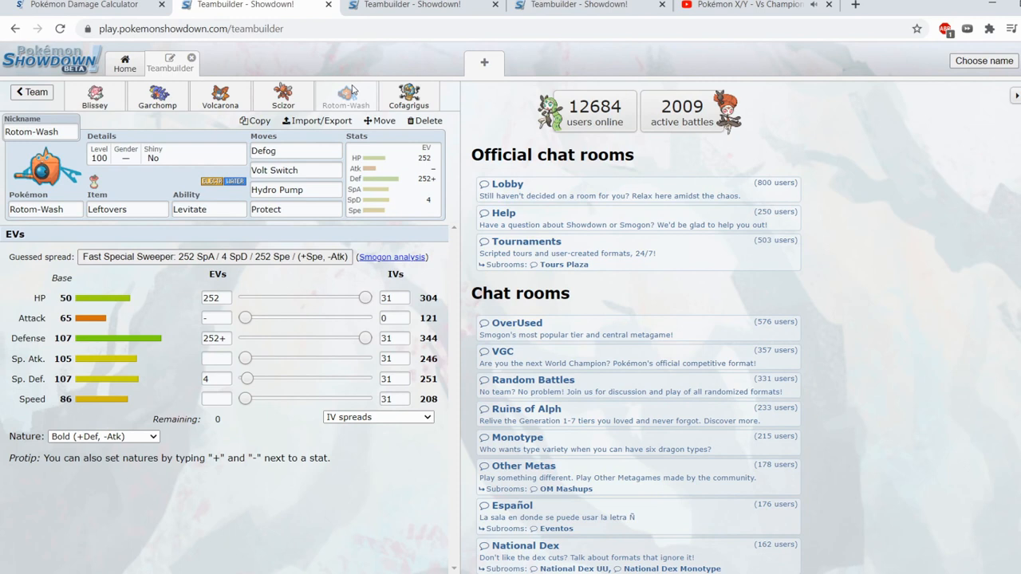
click(282, 96)
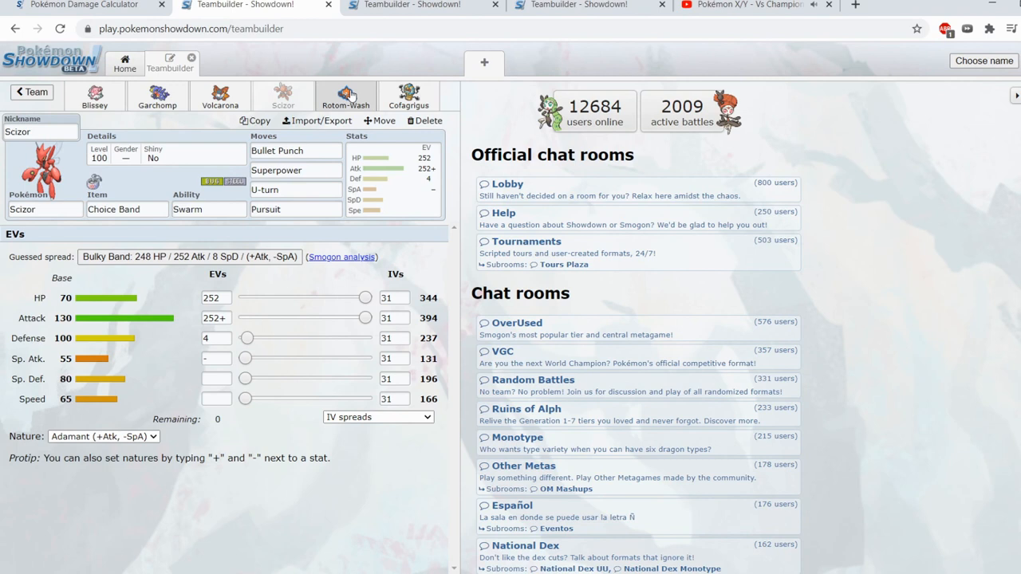
Show Rotom-Wash's Leftovers, Levitate, Bold set with Defog, Volt Switch, Hydro Pump, Protect.
click(345, 96)
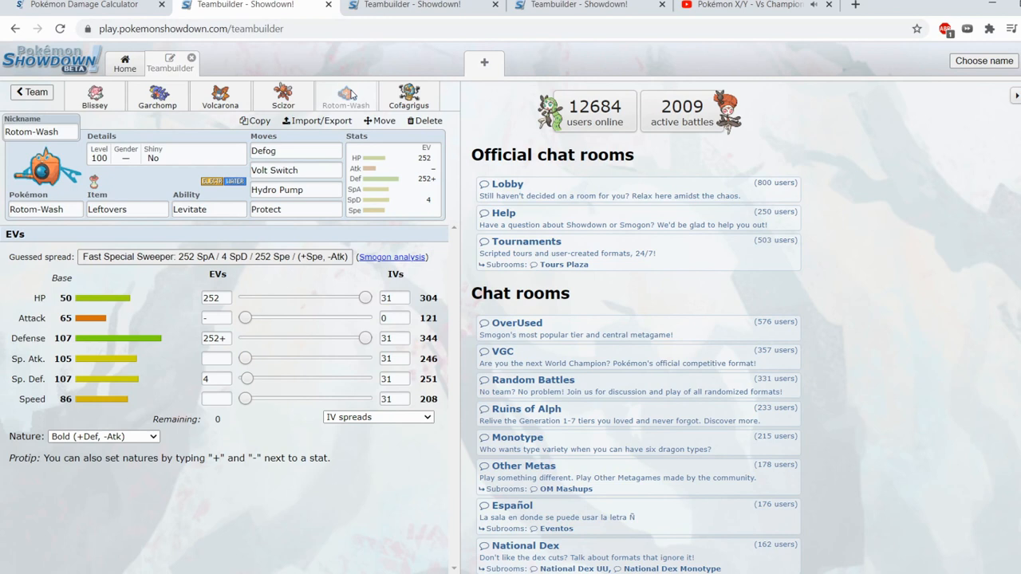
mouse_move(215, 244)
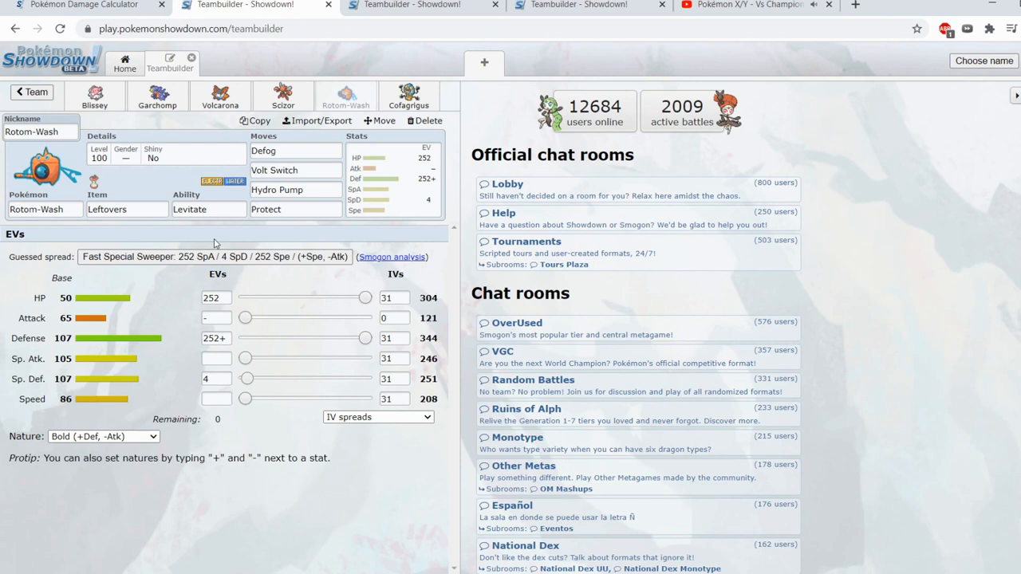
Show Volcarona's Modest Leftovers set with Bug Buzz, Quiver Dance, Fiery Dance, Substitute.
click(220, 94)
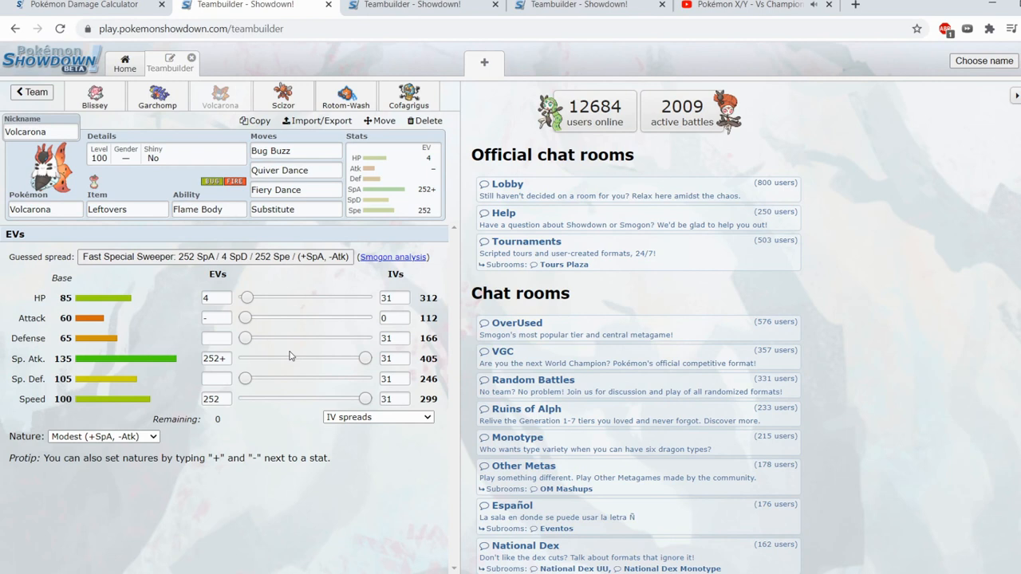
mouse_move(399, 377)
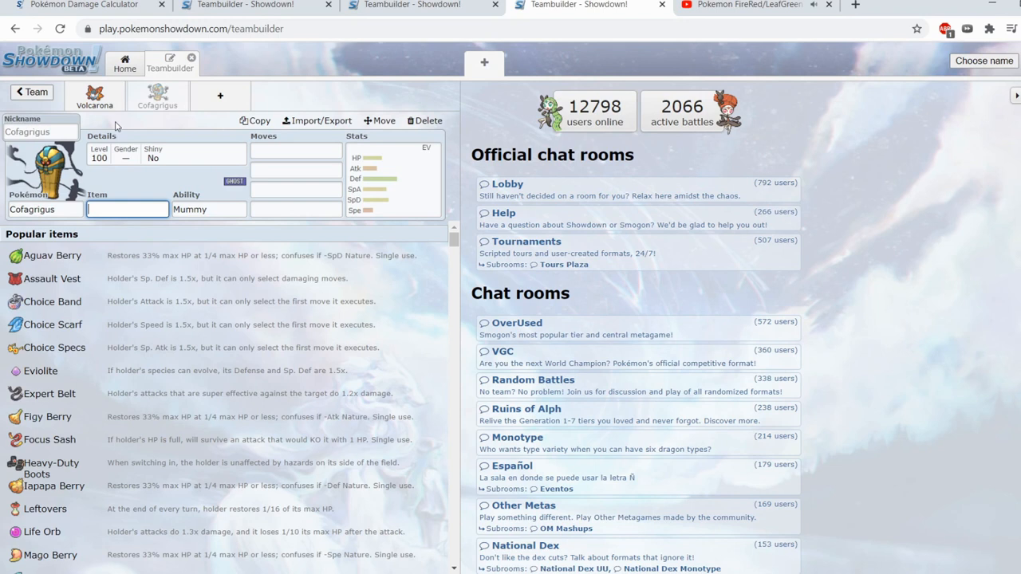
mouse_move(117, 96)
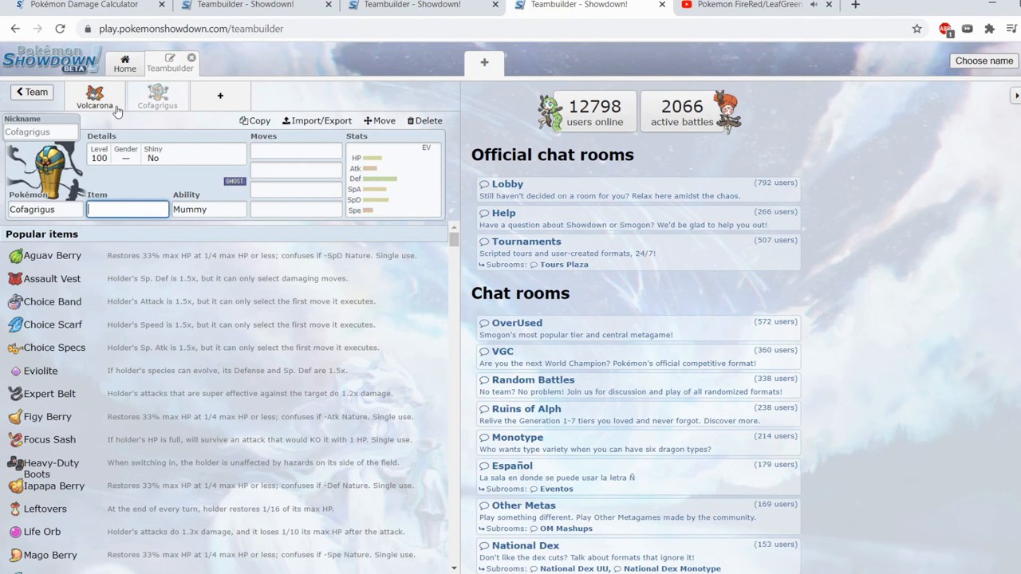
Open Blissey's empty set in the other team (Ferrothorn, Blissey, Volcarona, Rotom, Garchomp, Scizor).
click(94, 100)
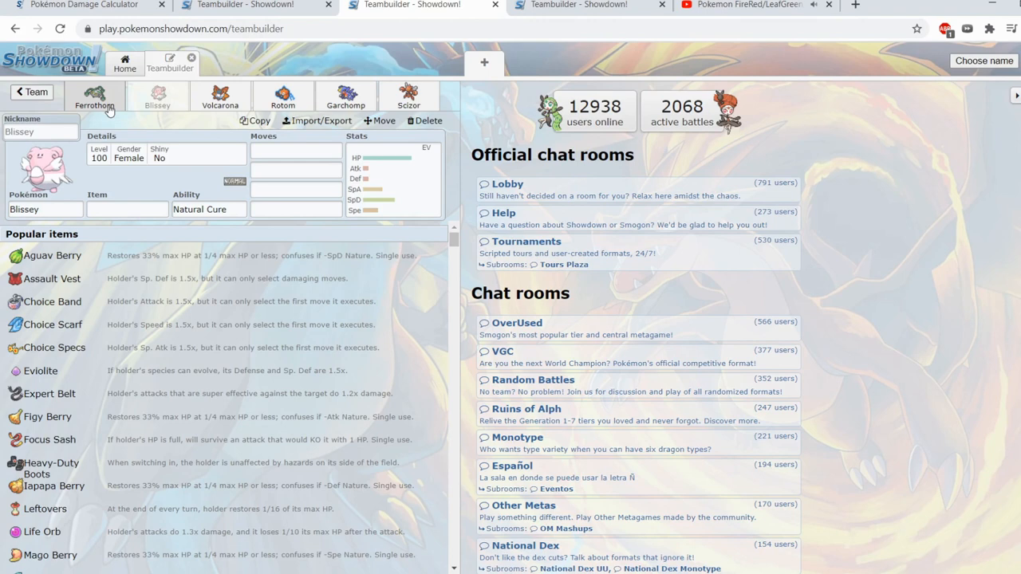
Return to the final team and view Volcarona's 252 SpA/136 SpD/120 Spe Modest set.
click(220, 95)
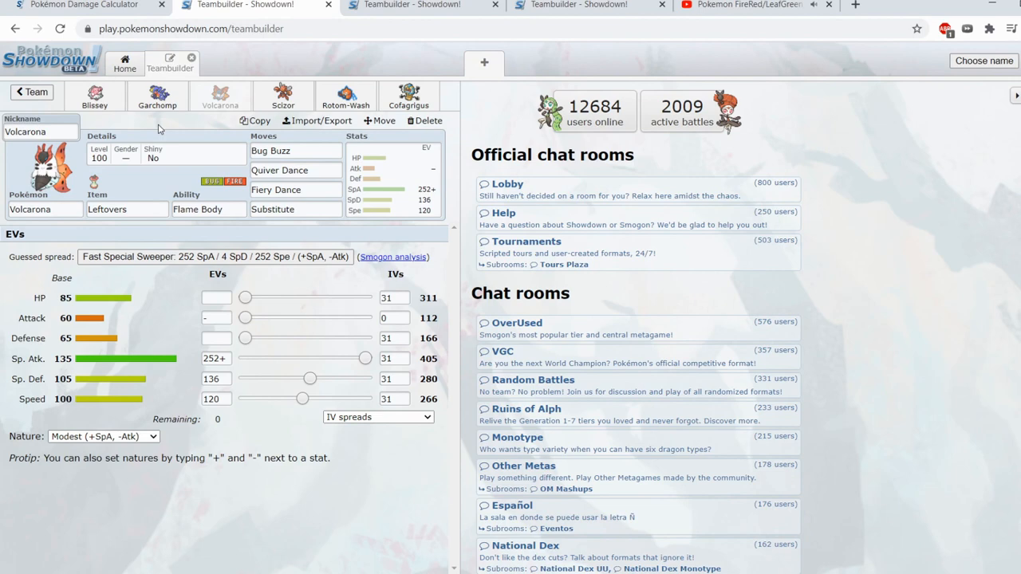
Review the Cofagrigus, Blissey and Volcarona sets in turn.
click(408, 96)
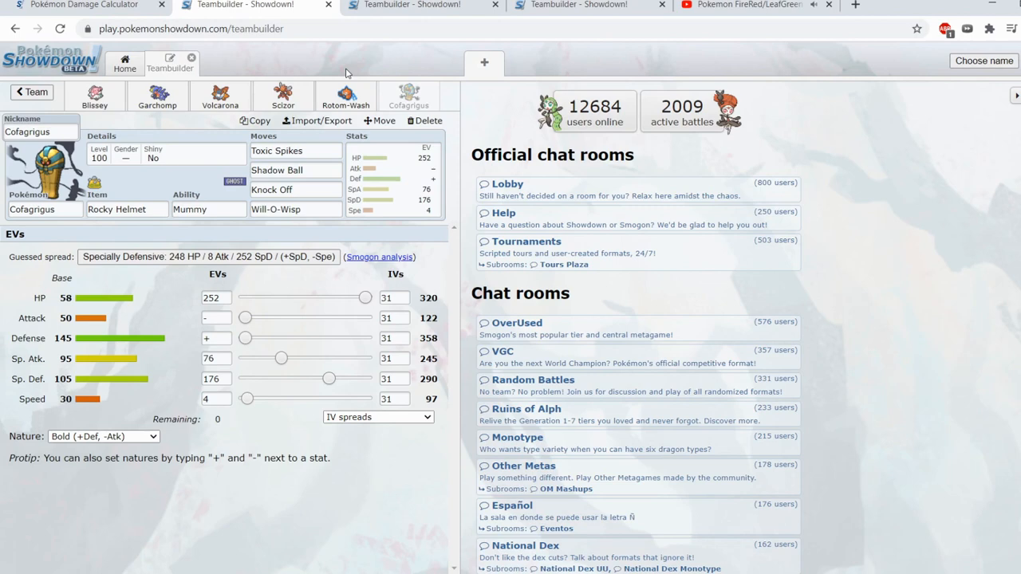
click(95, 96)
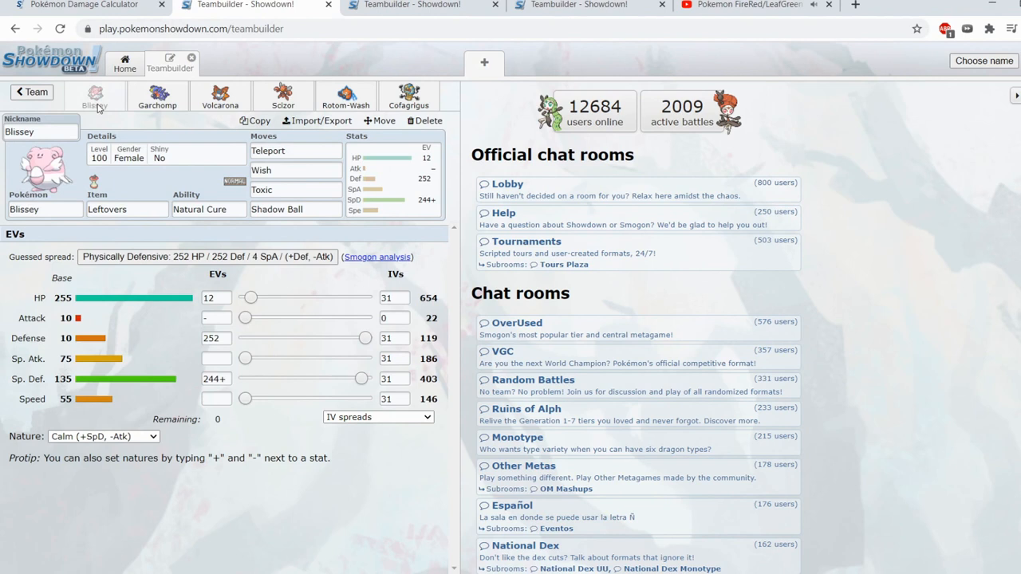
click(219, 96)
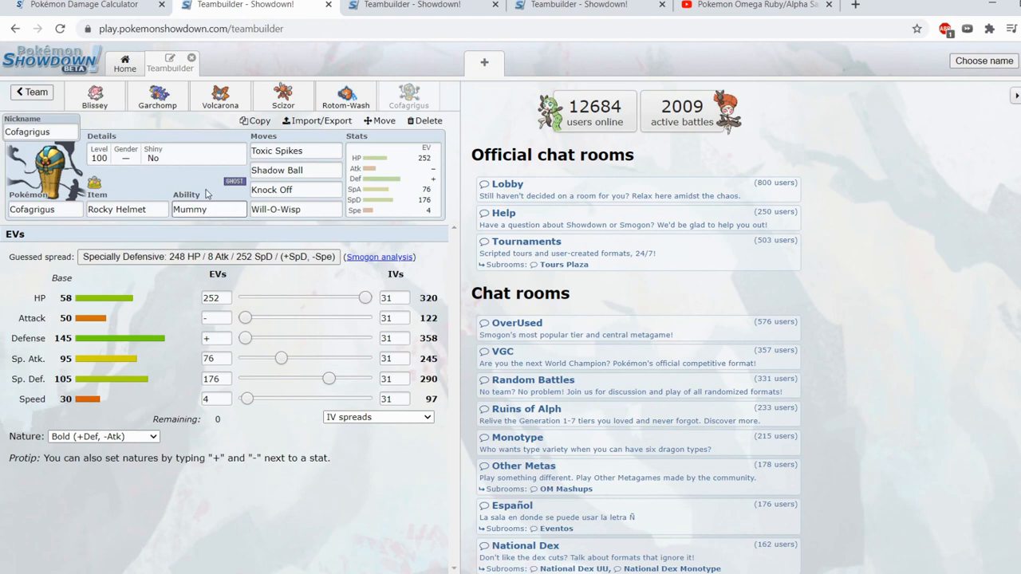
click(221, 96)
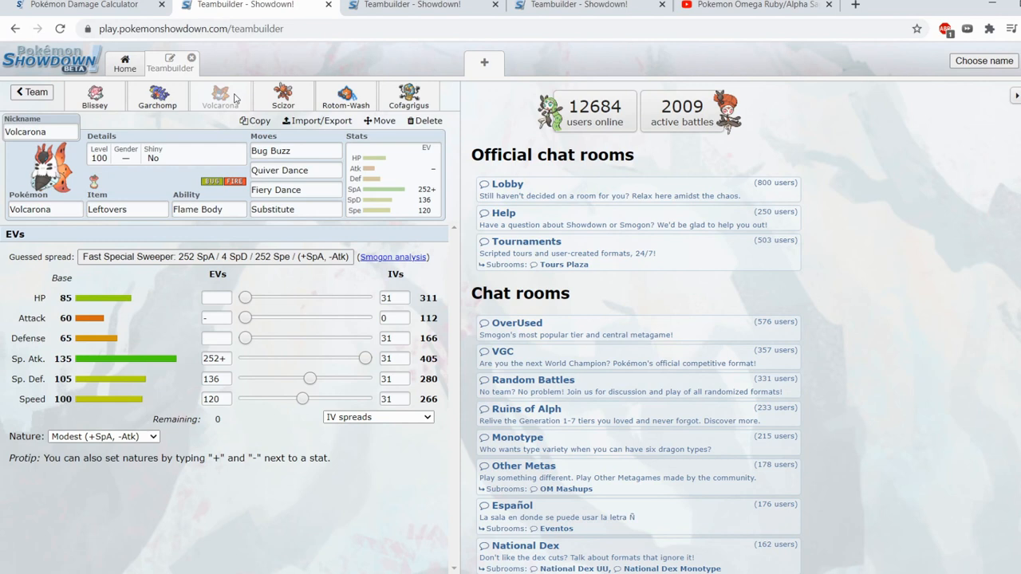
click(408, 95)
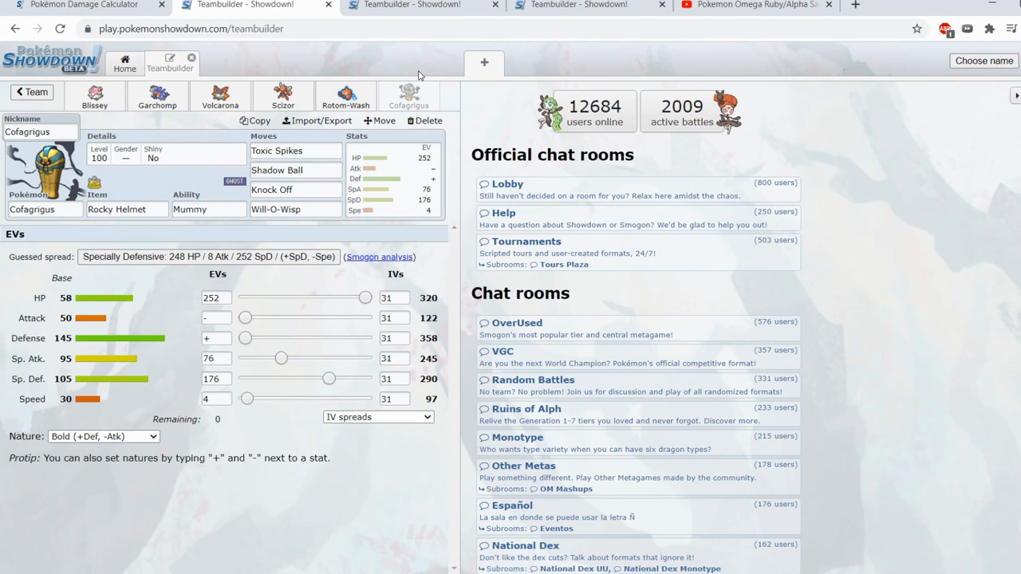